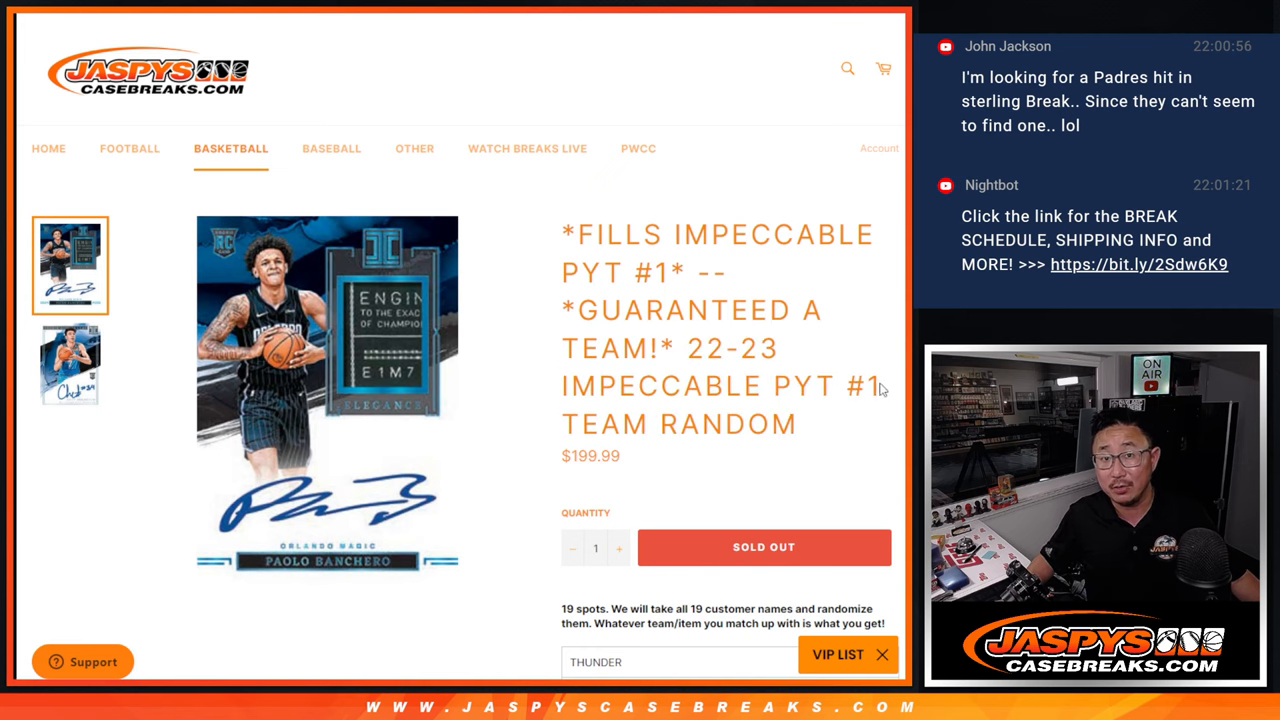
Scroll through RANDOM.ORG and switch from the List Randomizer to the Dice Roller page.
scroll("down", 3)
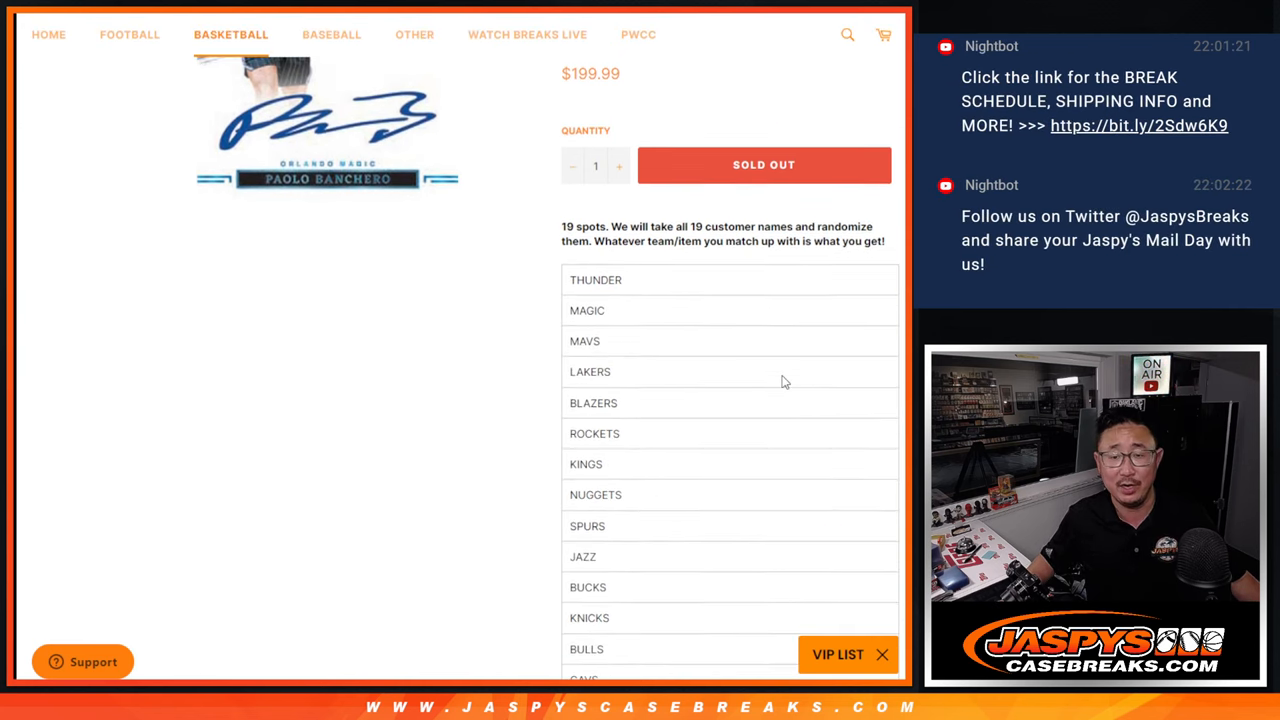
scroll("down", 3)
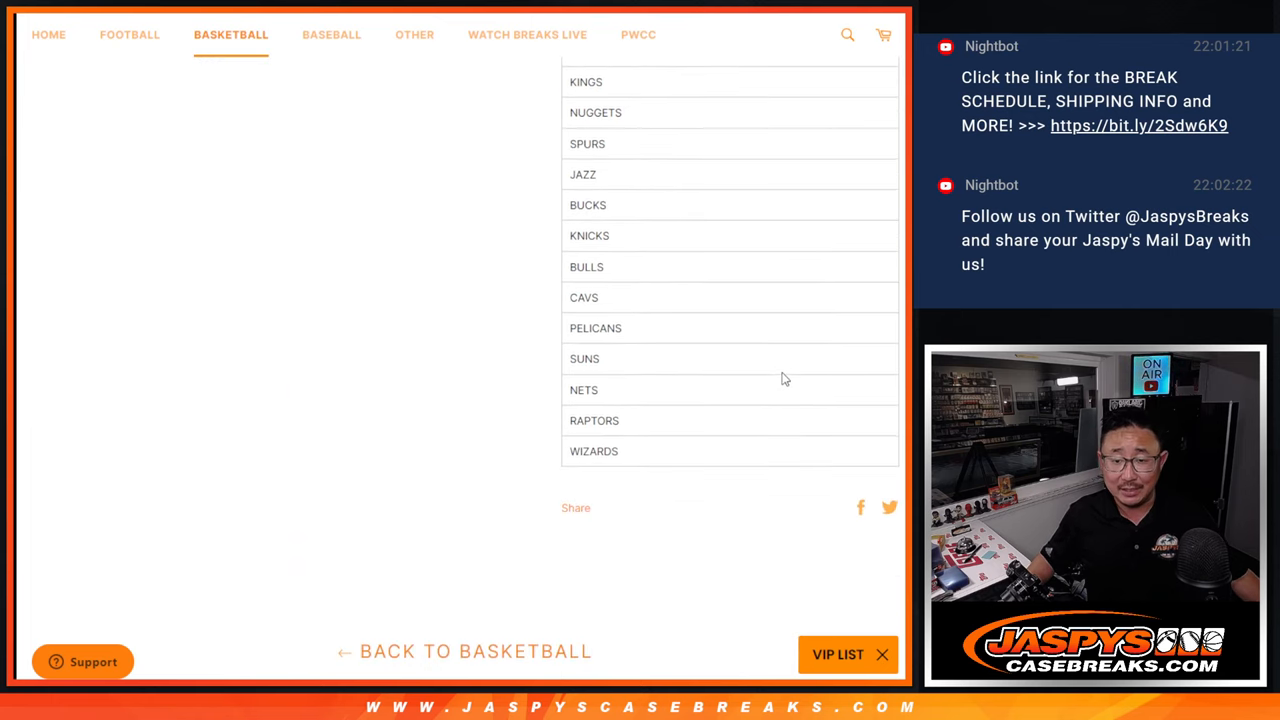
scroll("up", 3)
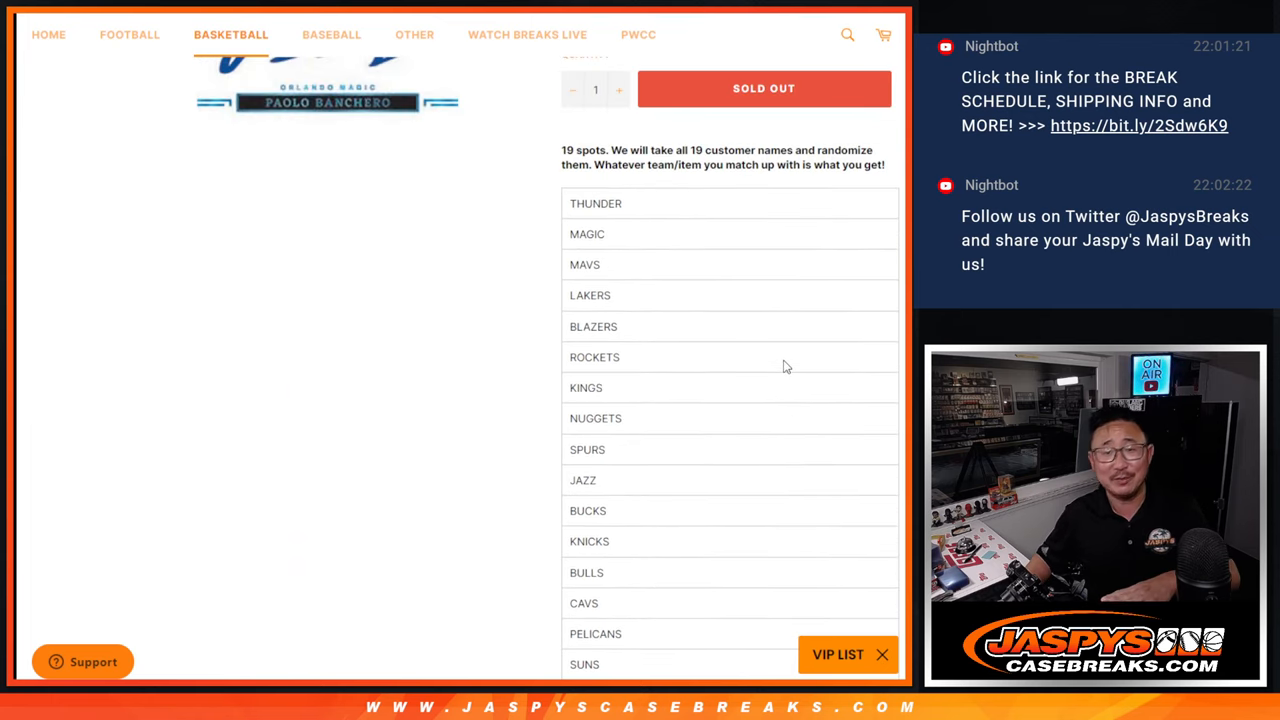
mouse_move(658, 296)
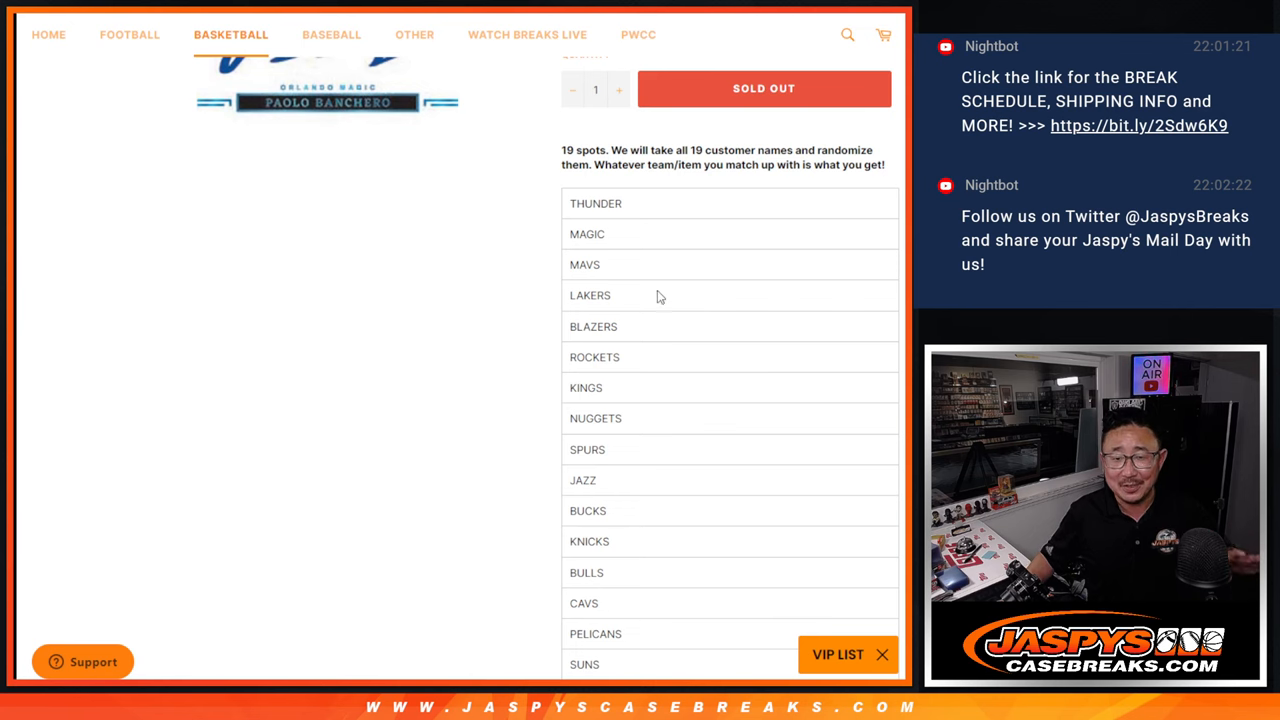
scroll("up", 3)
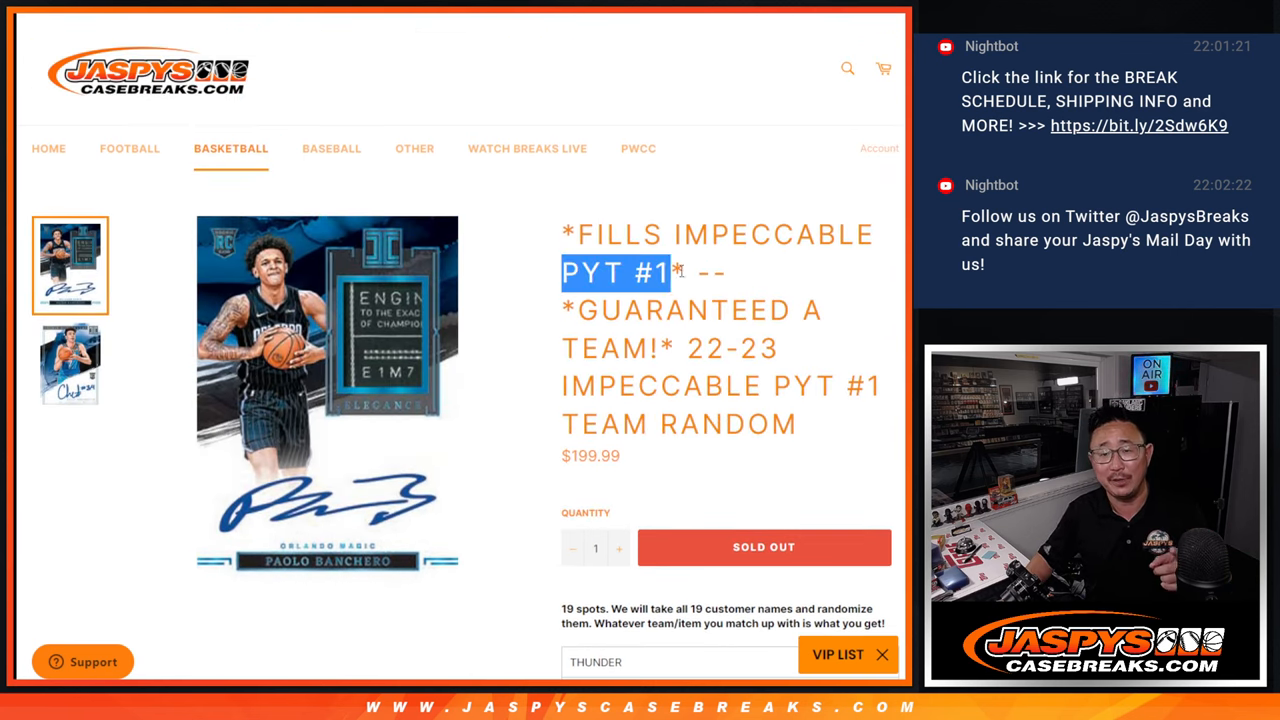
scroll("down", 3)
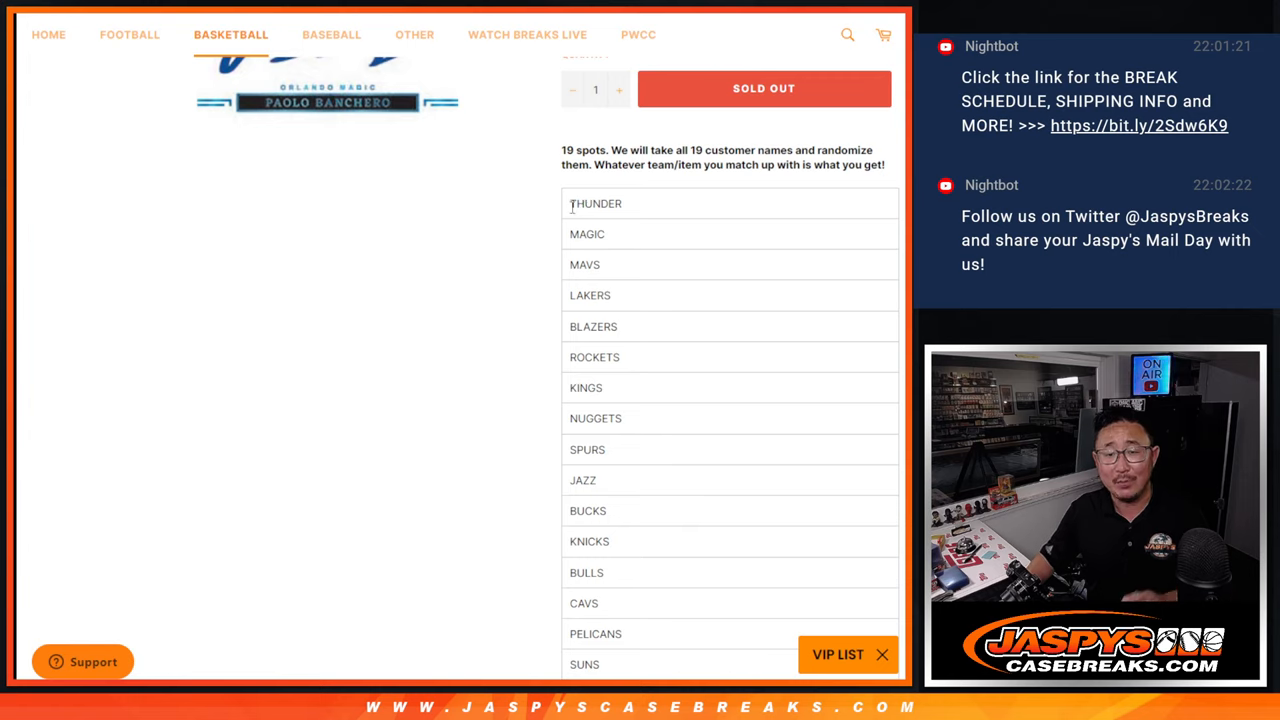
double_click(588, 234)
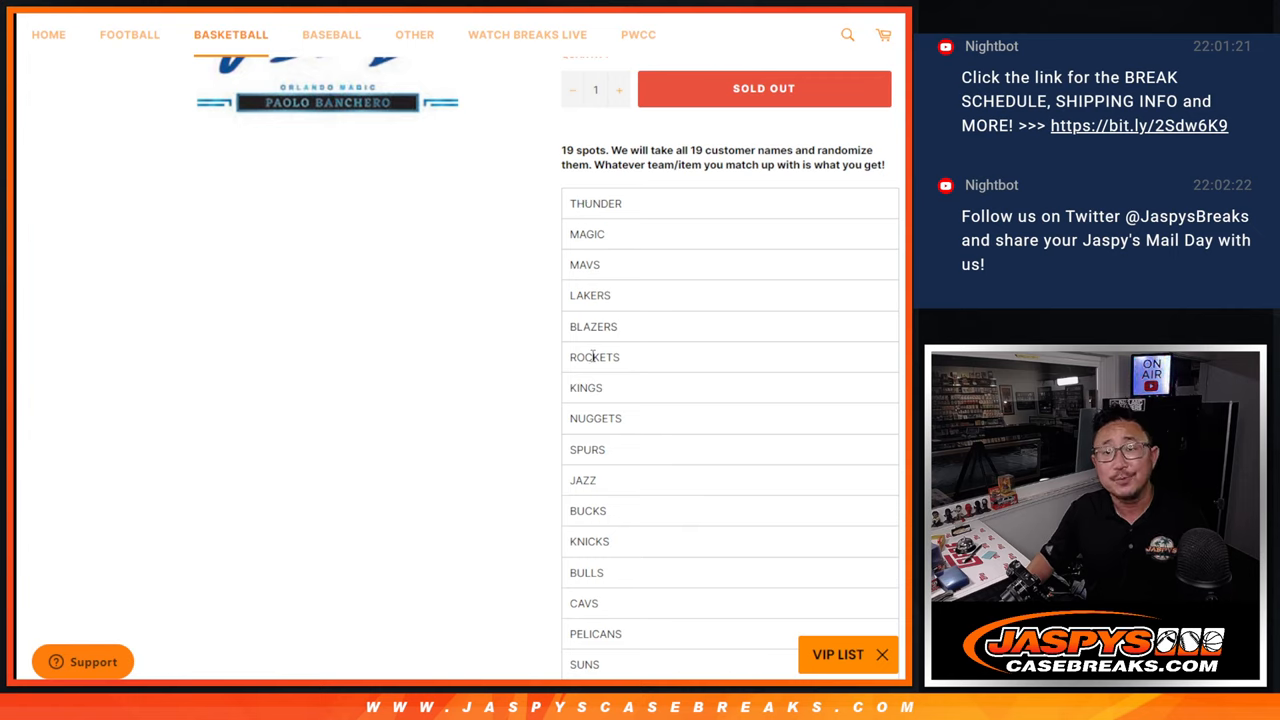
scroll("up", 3)
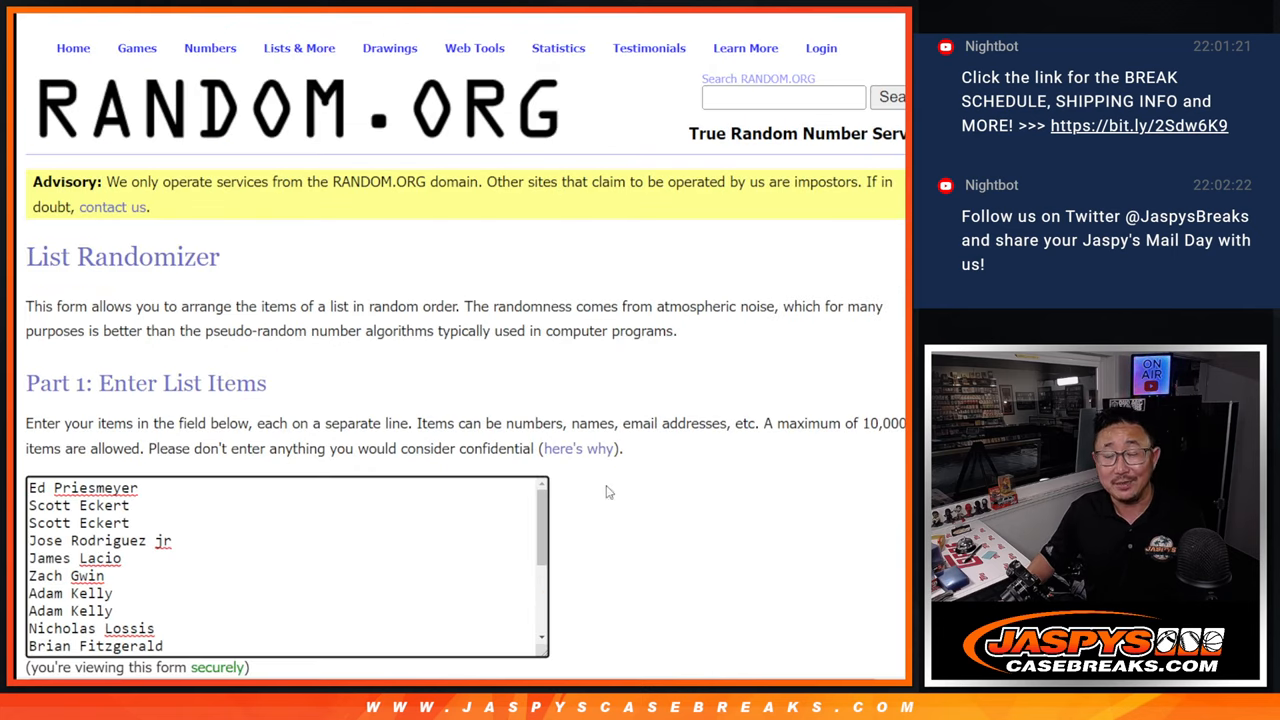
scroll("down", 3)
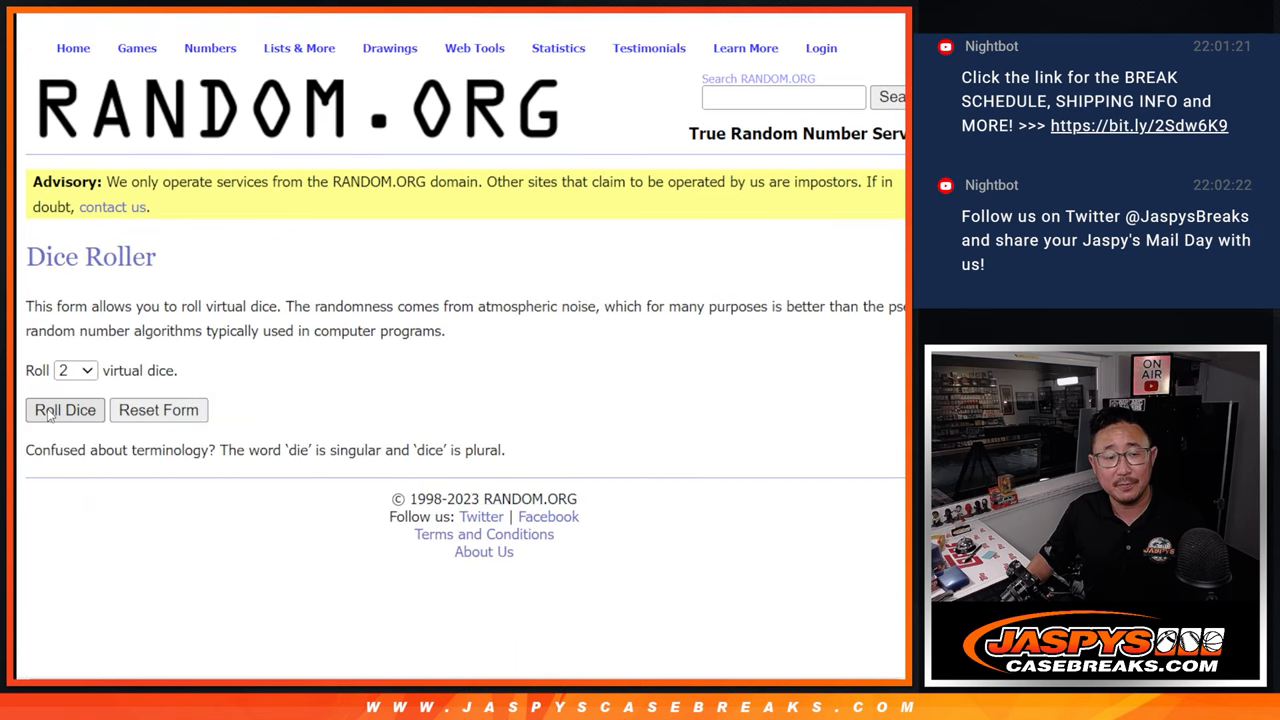
Randomize the customer names, paste them into column A of 'team random', and set the whole sheet to font size 18.
left_click(64, 410)
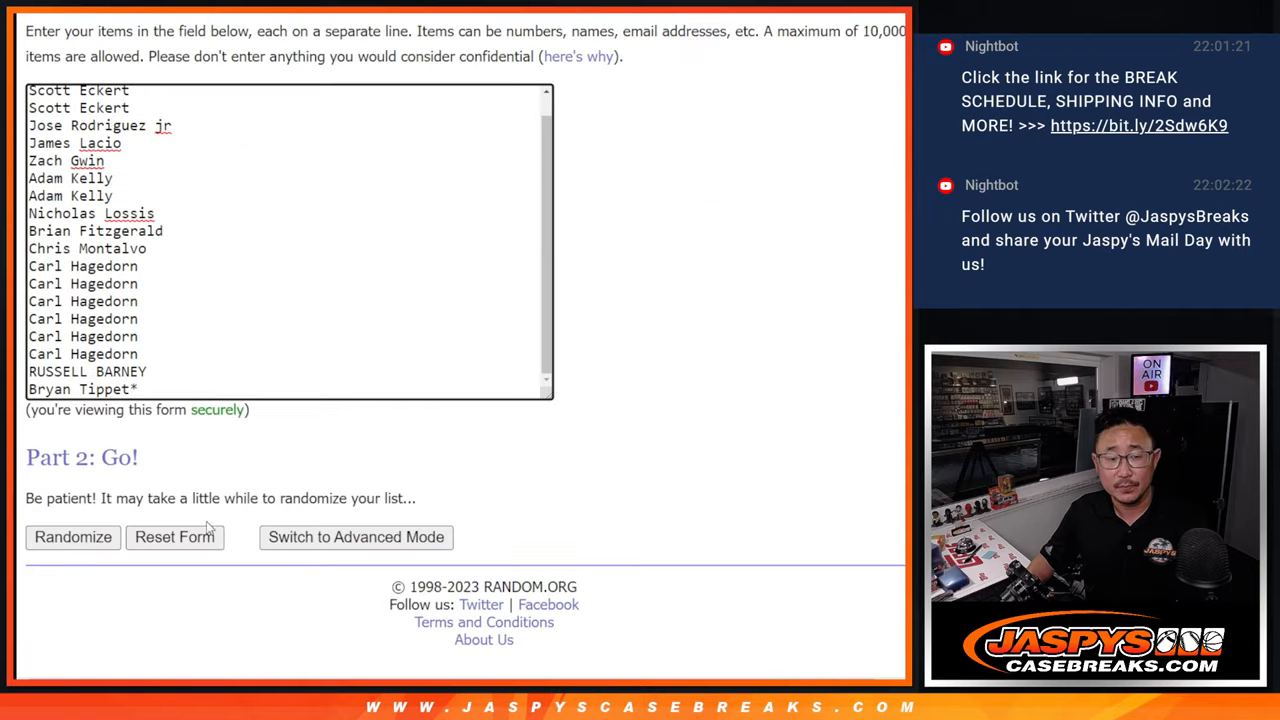
left_click(72, 536)
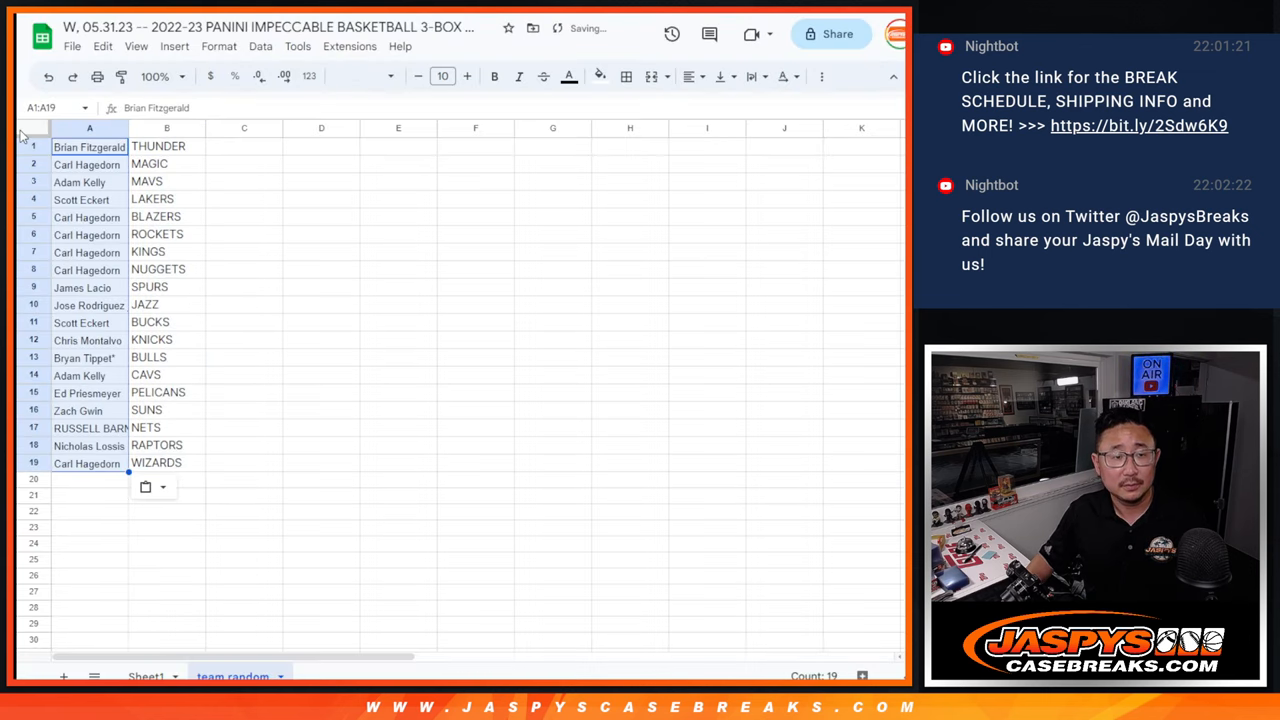
left_click(442, 76)
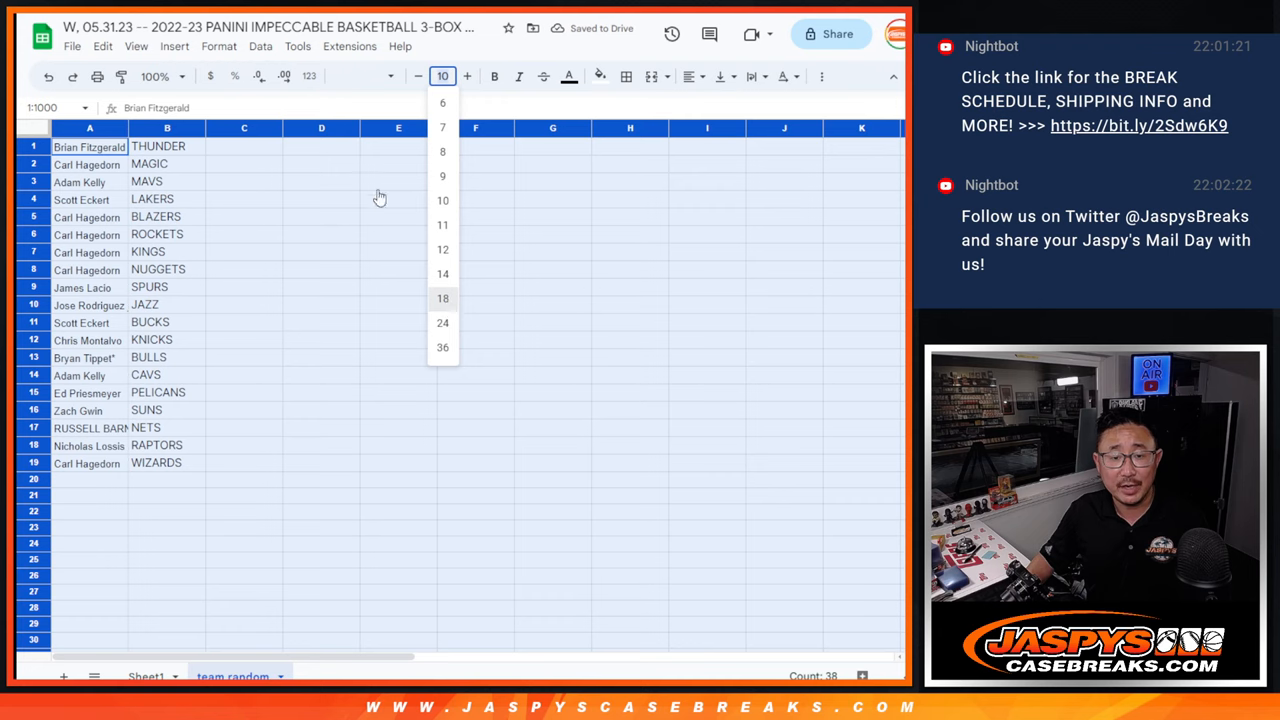
left_click(442, 298)
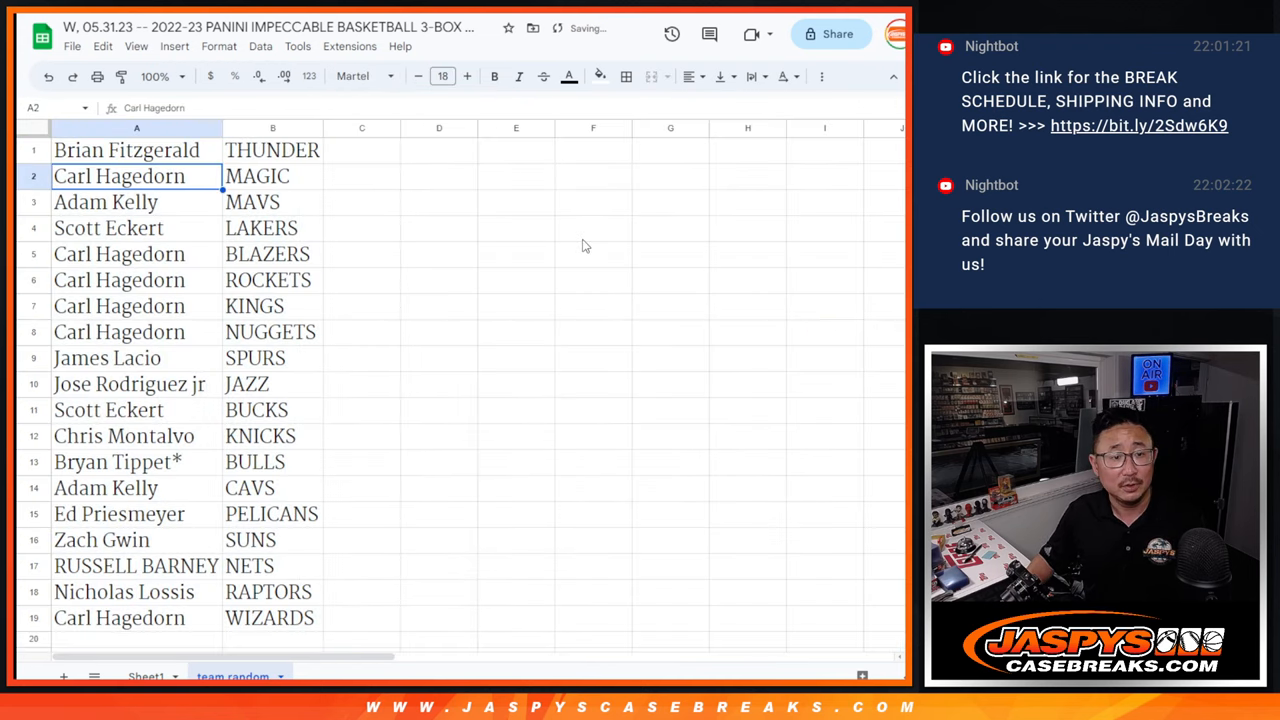
left_click(136, 228)
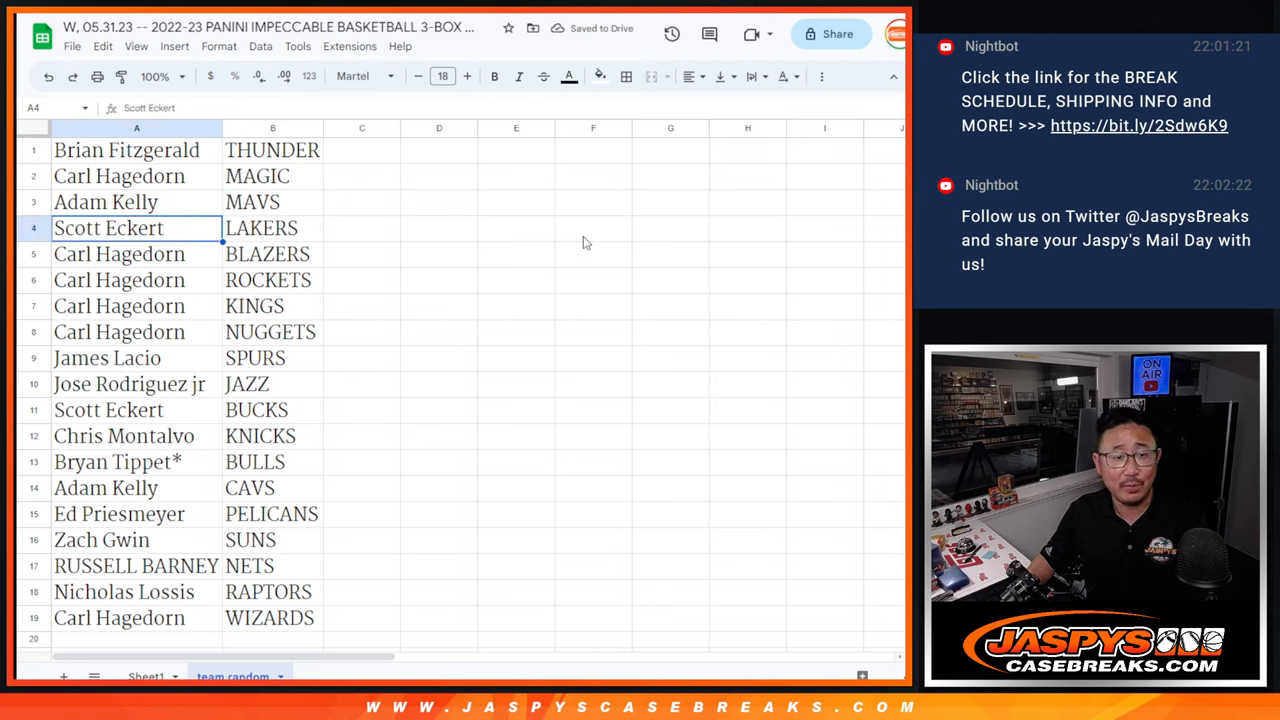
left_click(136, 280)
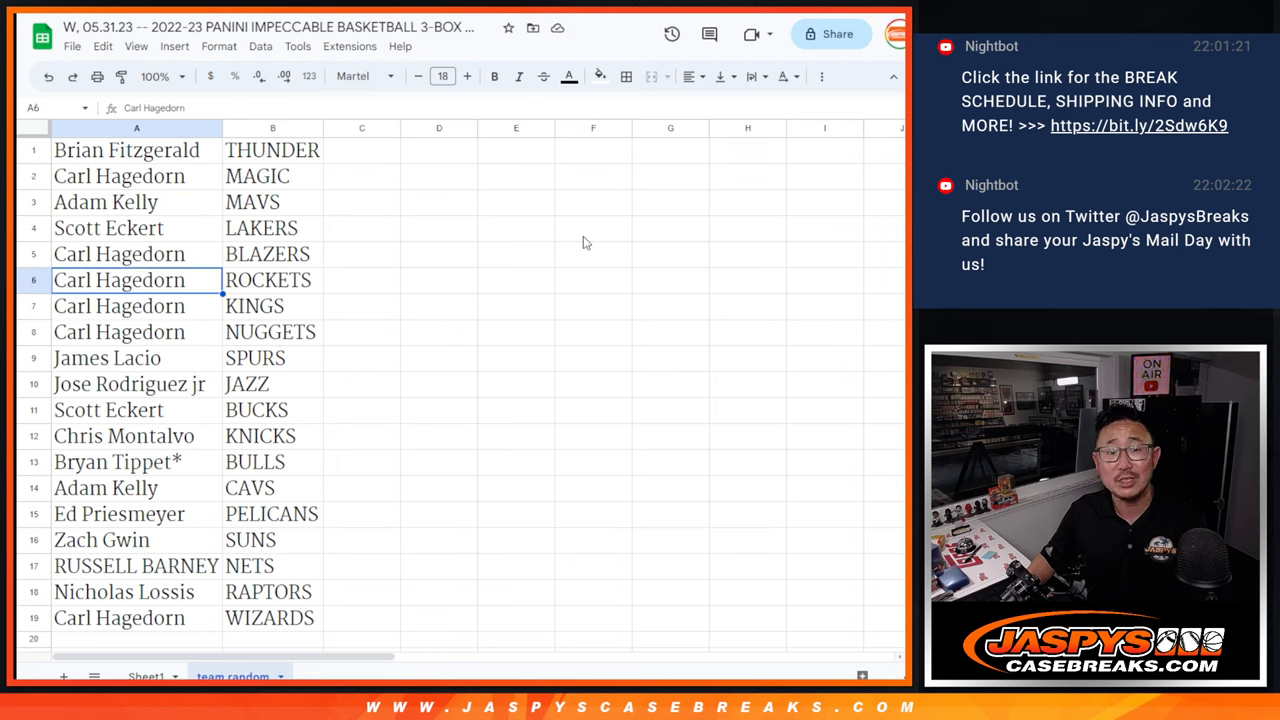
left_click(108, 356)
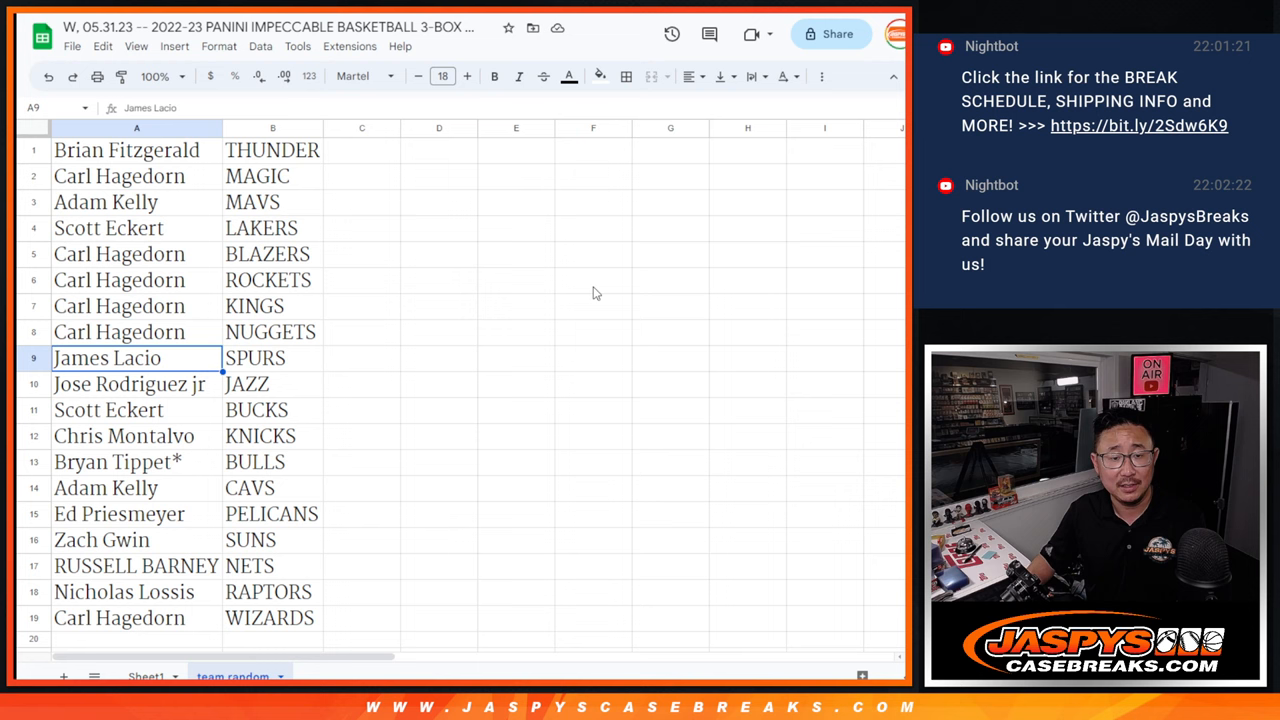
scroll("down", 3)
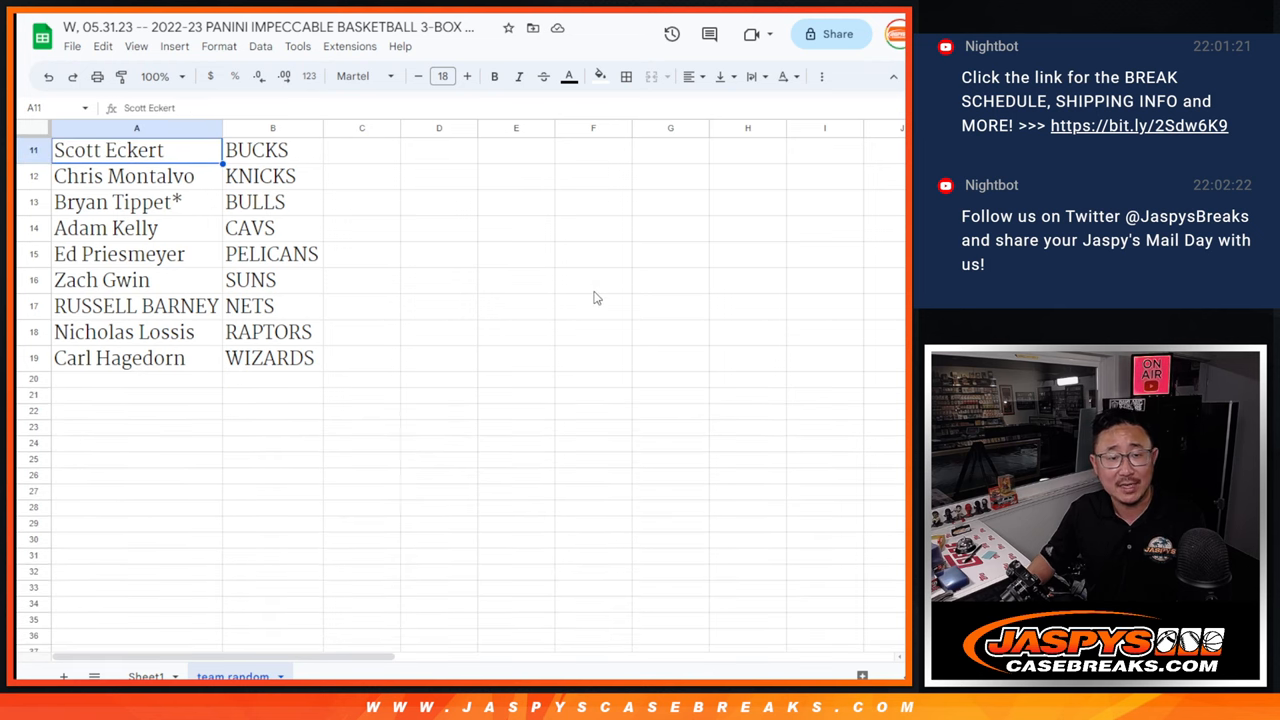
left_click(116, 202)
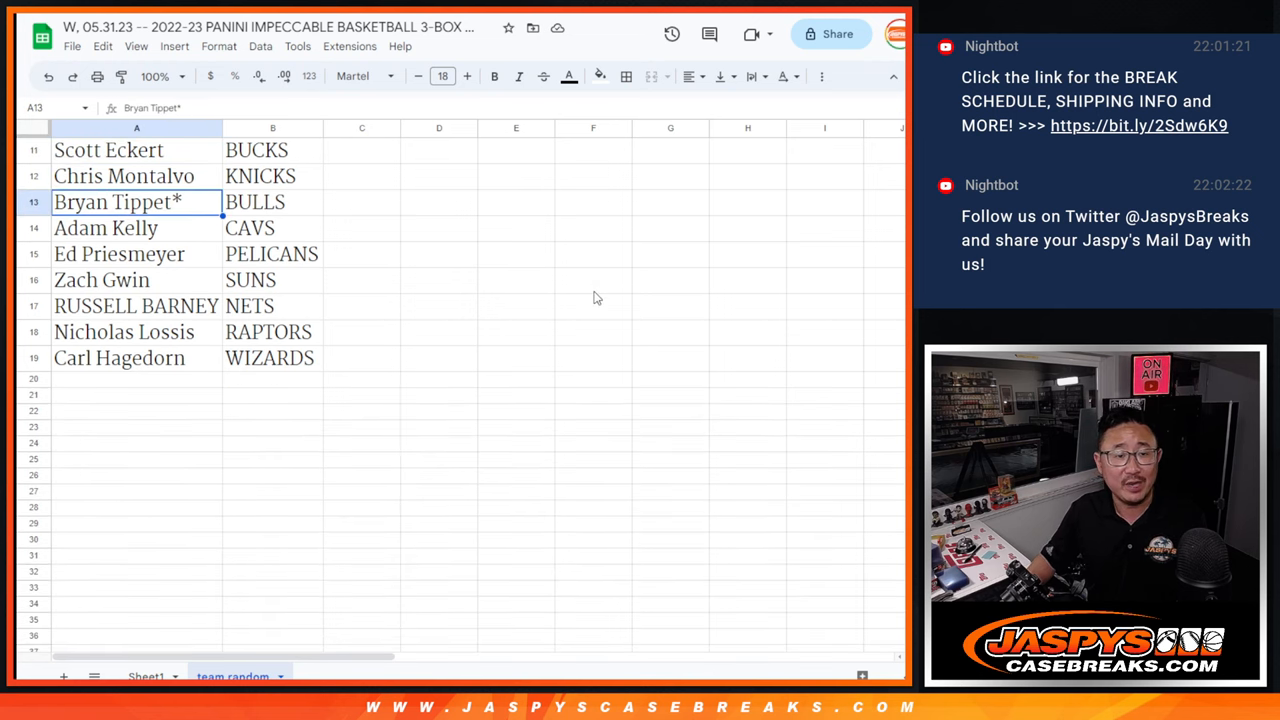
left_click(100, 280)
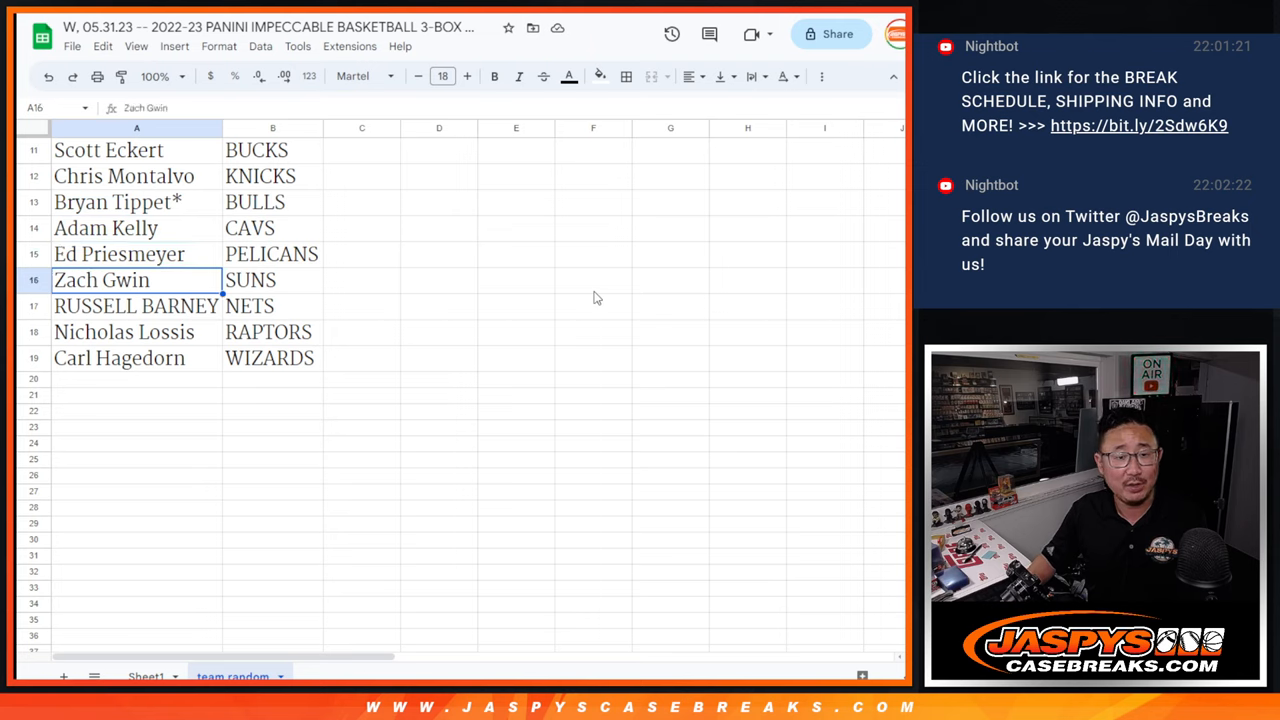
left_click(136, 332)
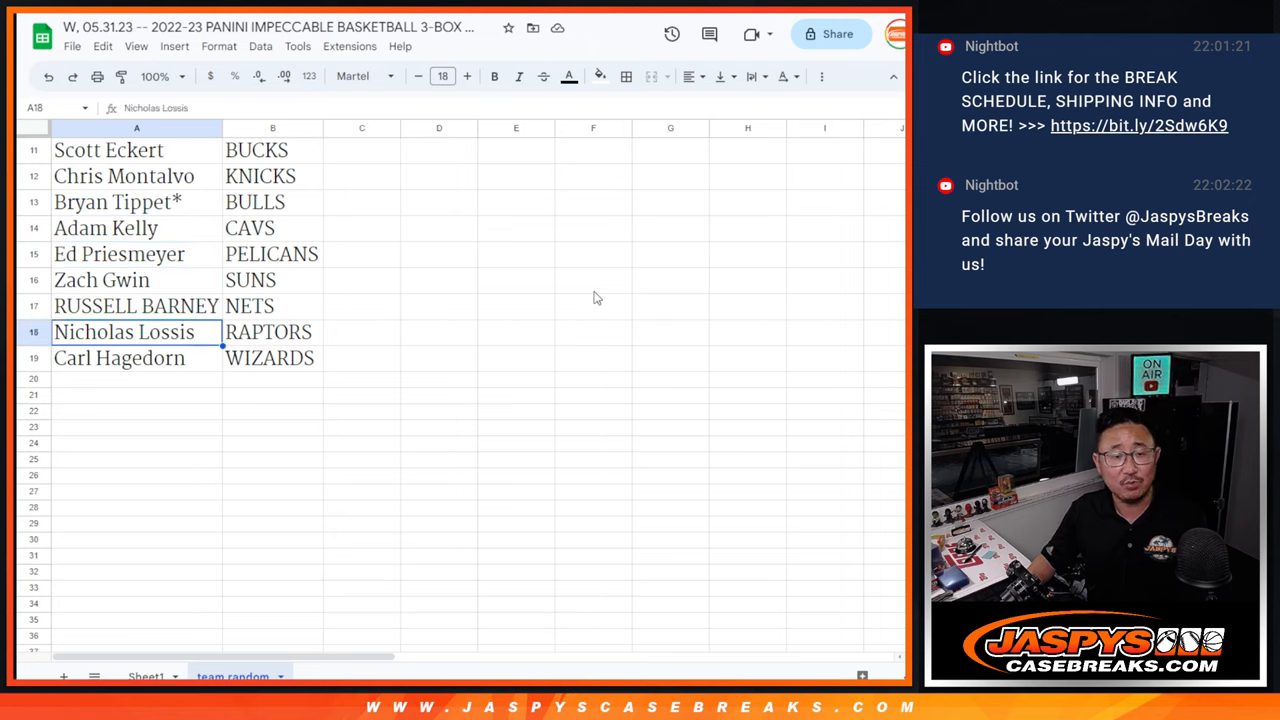
left_click(136, 378)
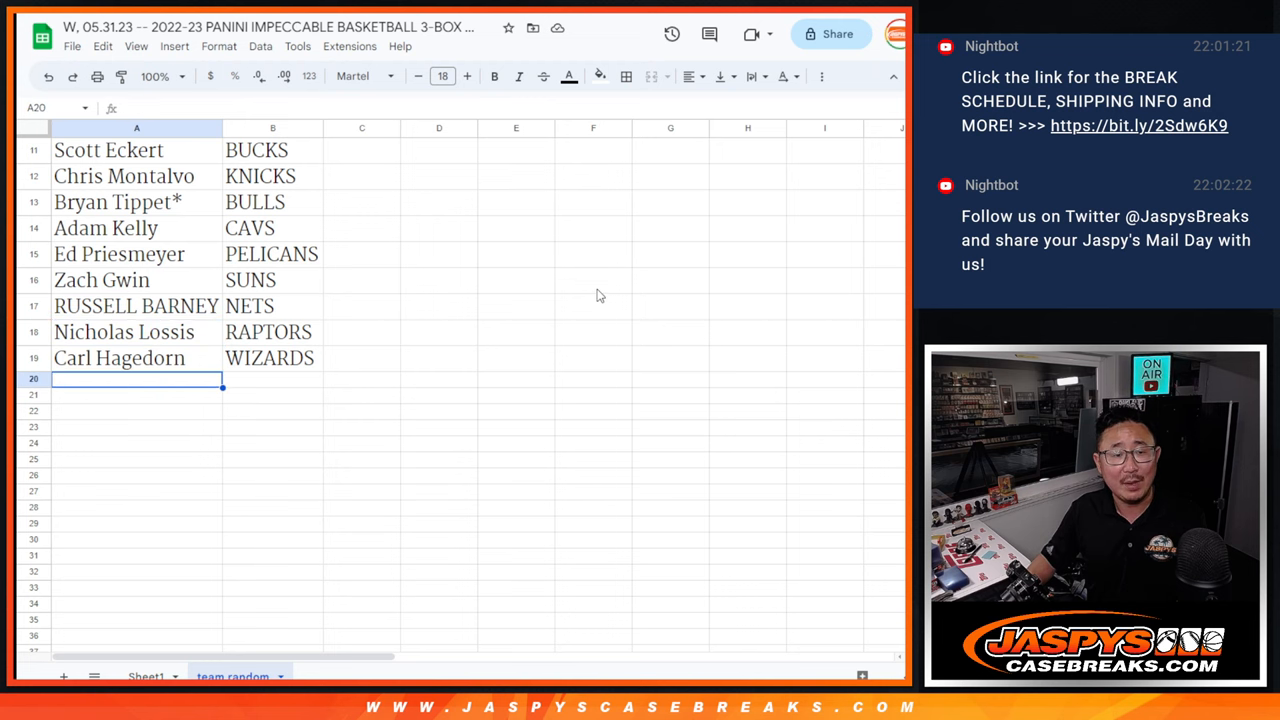
scroll("up", 3)
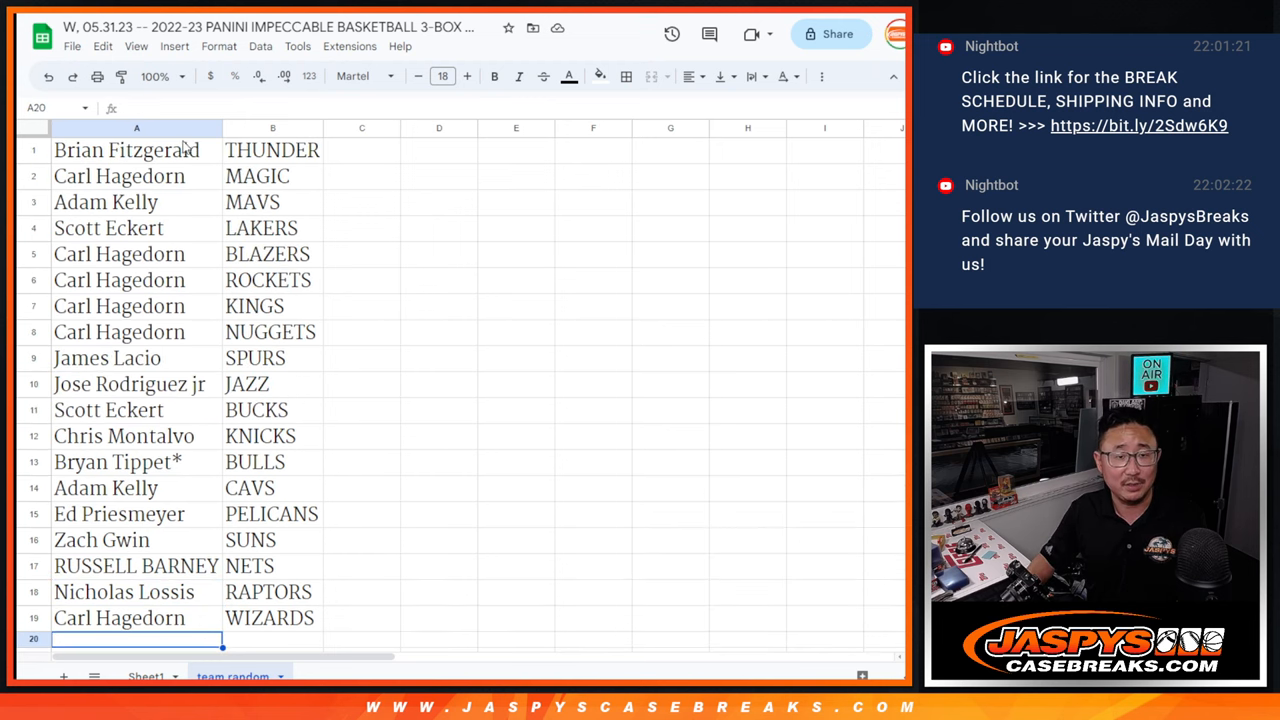
left_click(126, 150)
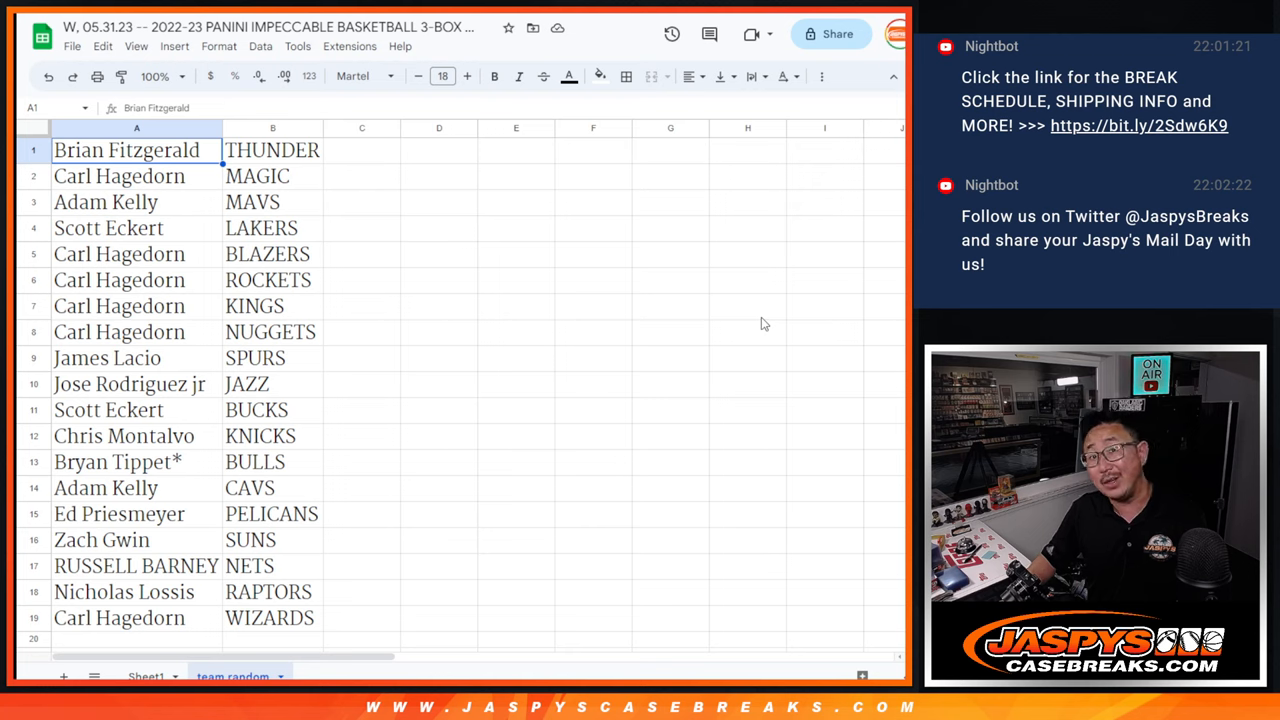
mouse_move(550, 276)
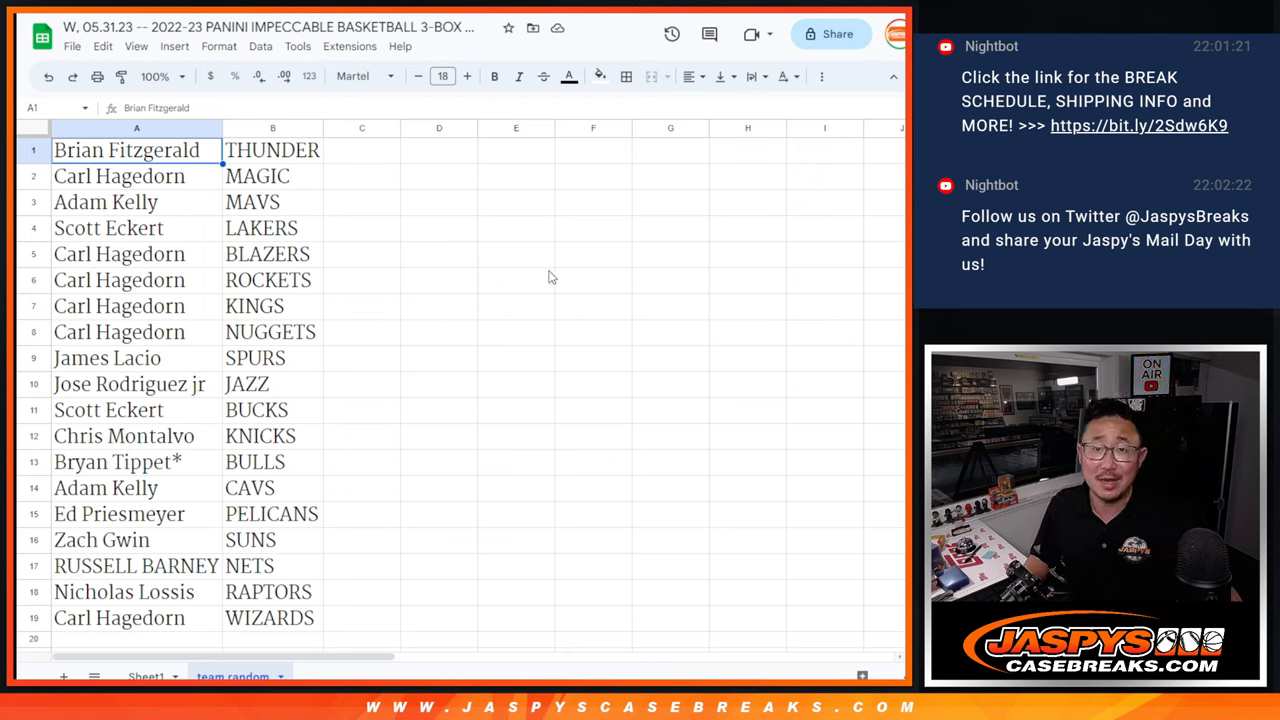